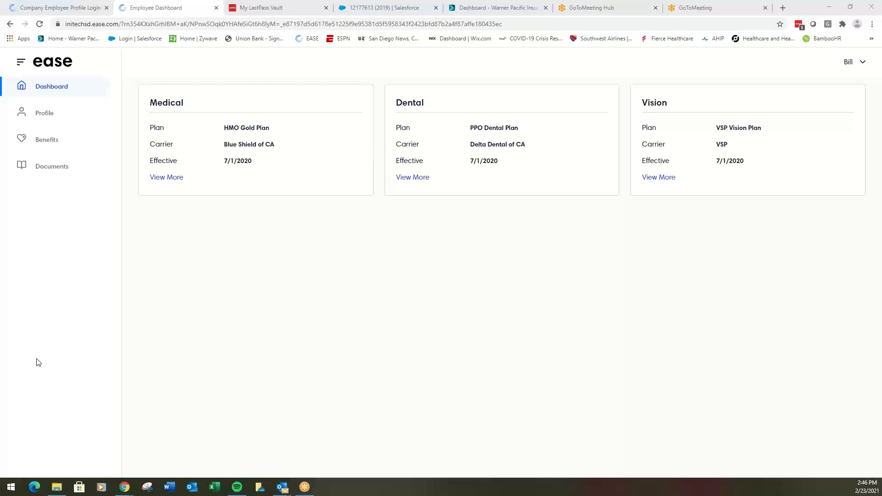
mouse_move(42, 367)
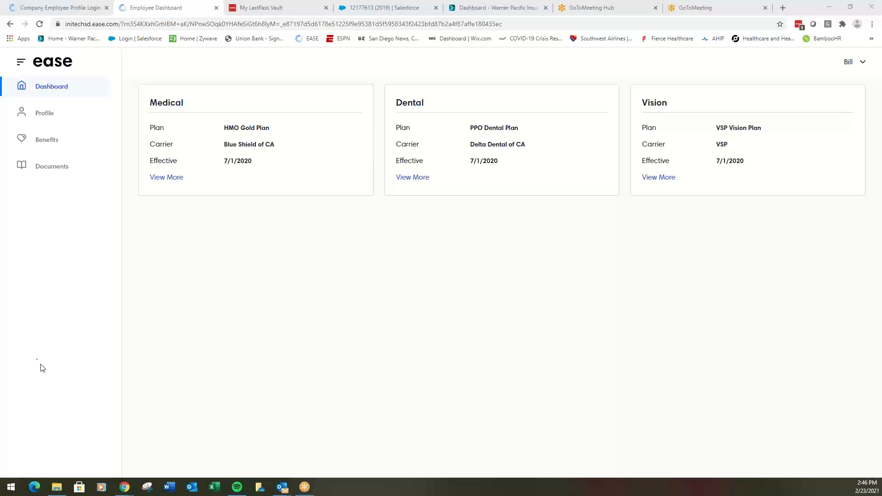
mouse_move(196, 120)
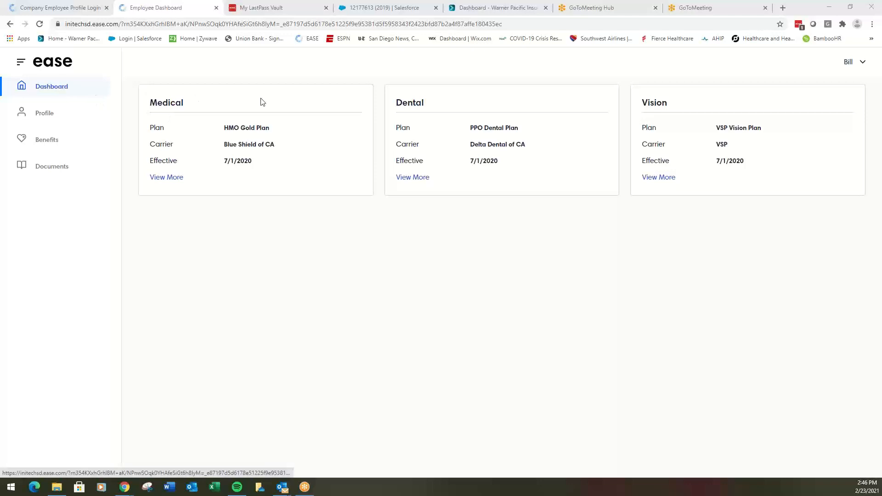
mouse_move(421, 96)
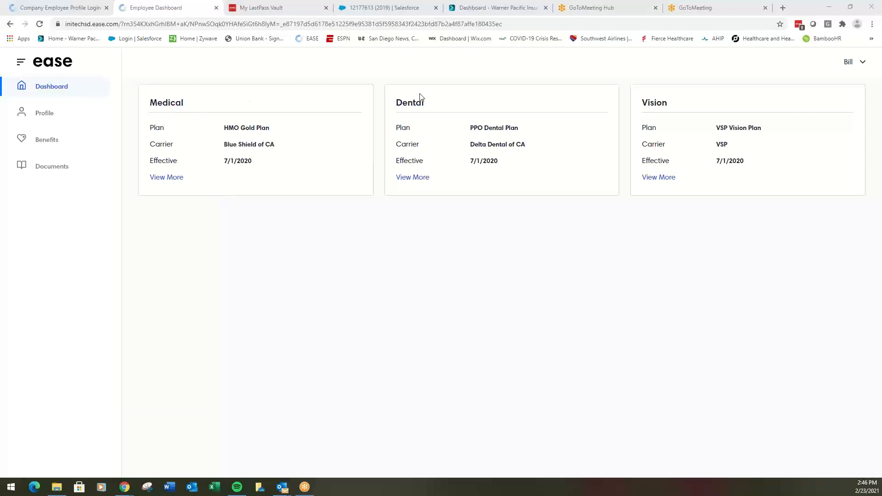
Browse the medical plan details and benefits information page from the dashboard
left_click(167, 178)
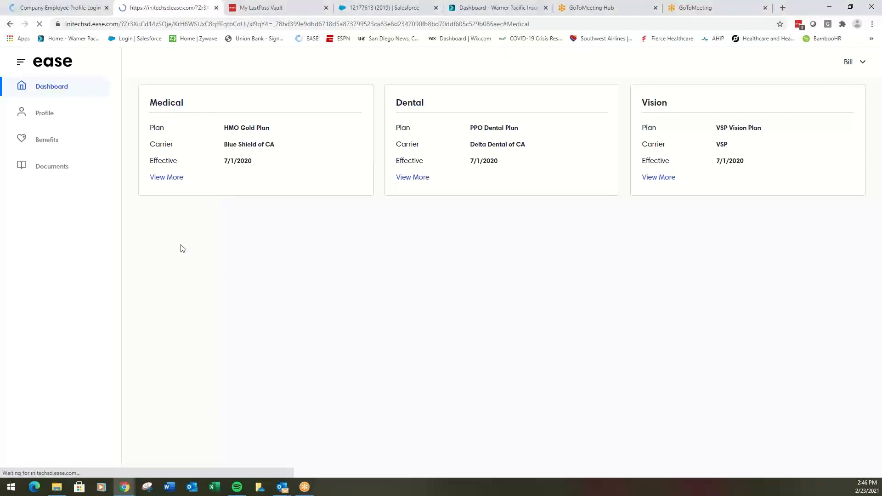
left_click(46, 139)
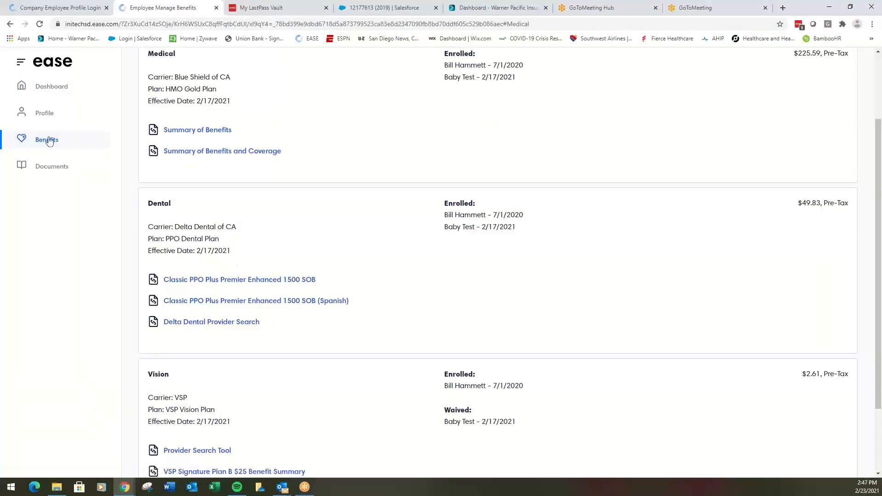
left_click(51, 86)
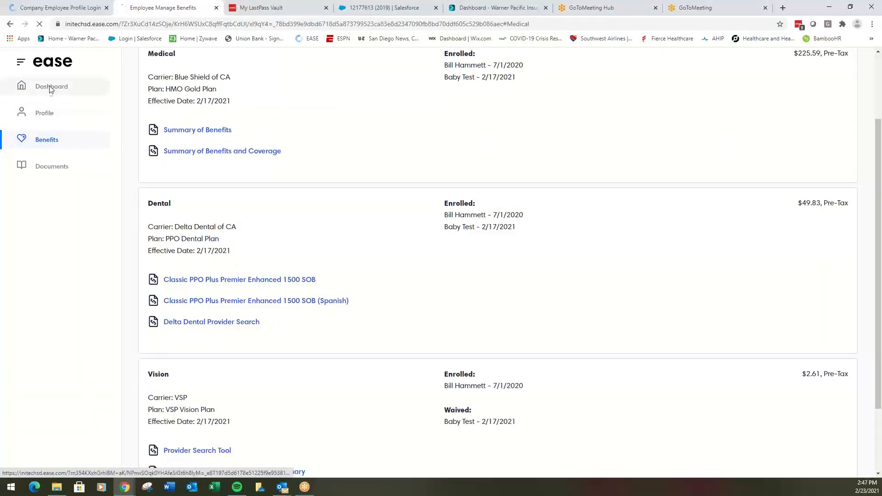
left_click(52, 87)
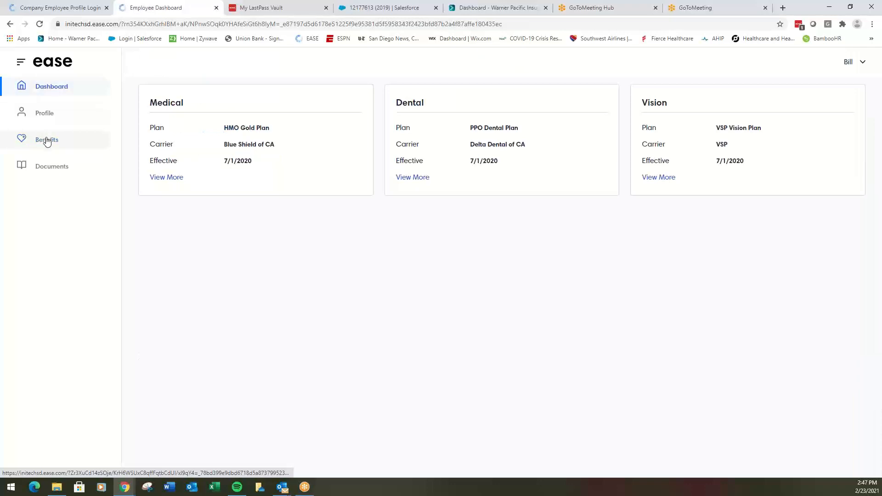
left_click(46, 139)
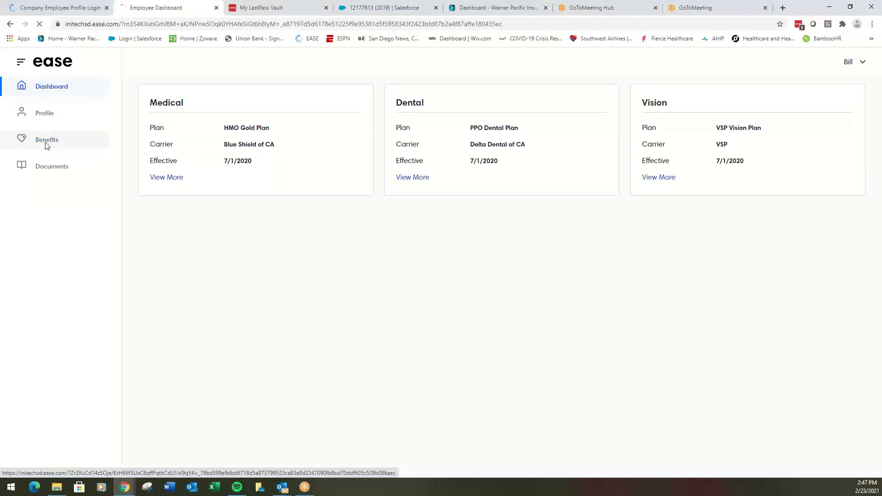
left_click(47, 140)
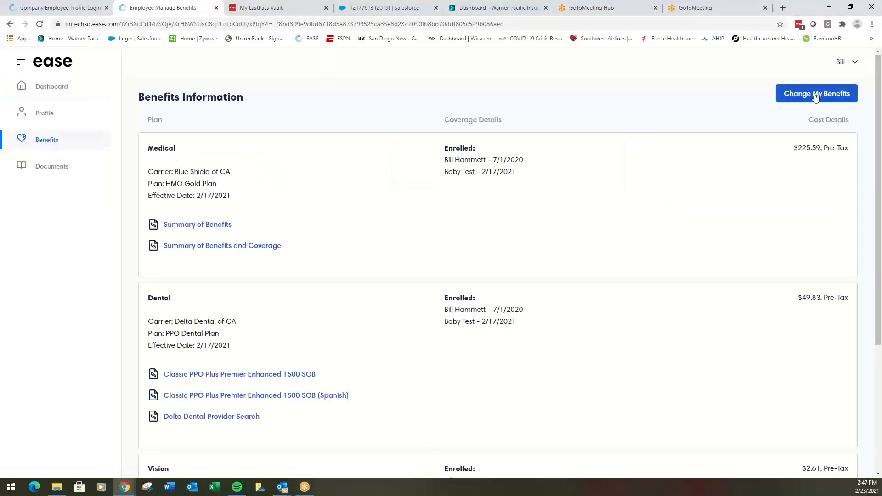
Start a Change My Benefits request to change coverage, confirming a qualifying life event, and scroll the Event list
left_click(816, 94)
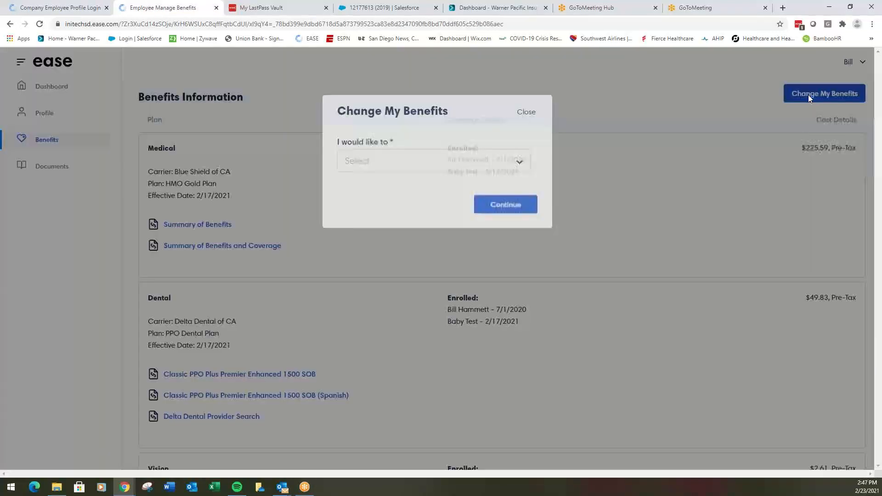
left_click(432, 171)
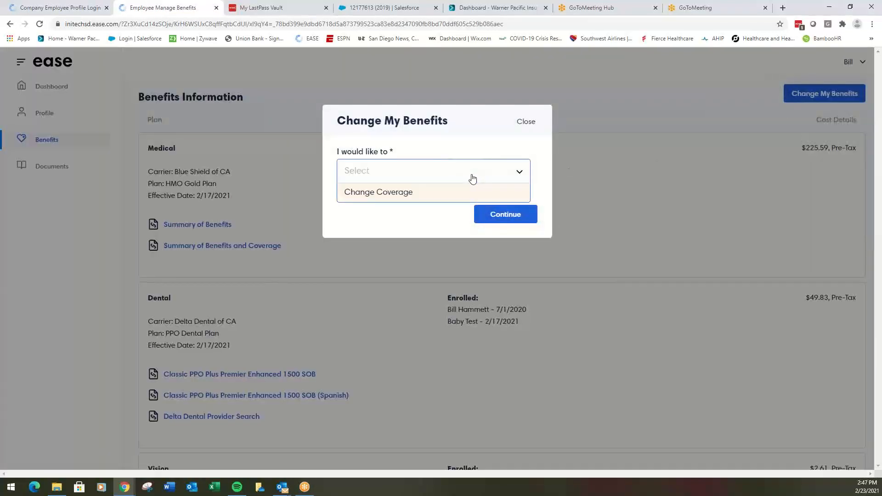
left_click(377, 192)
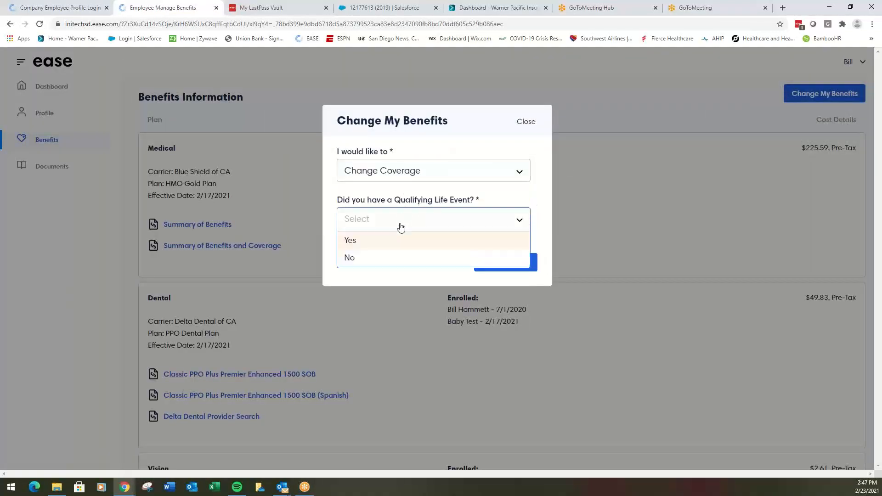
left_click(350, 240)
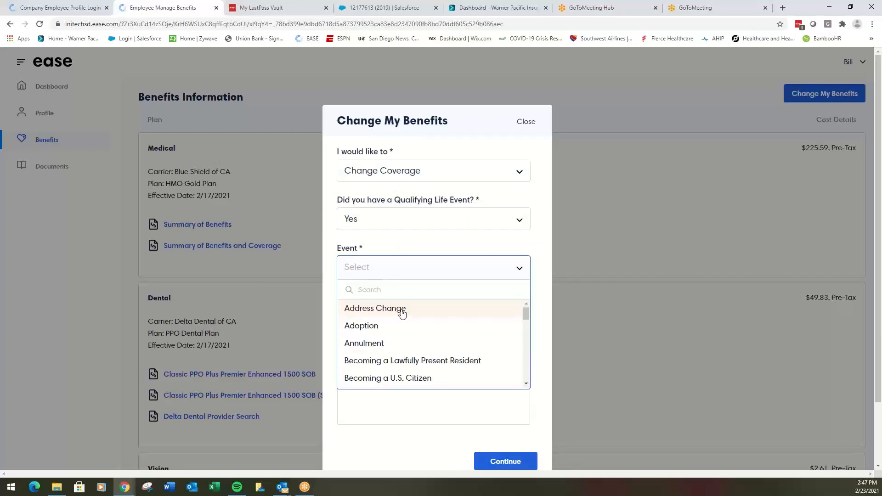
scroll("down", 3)
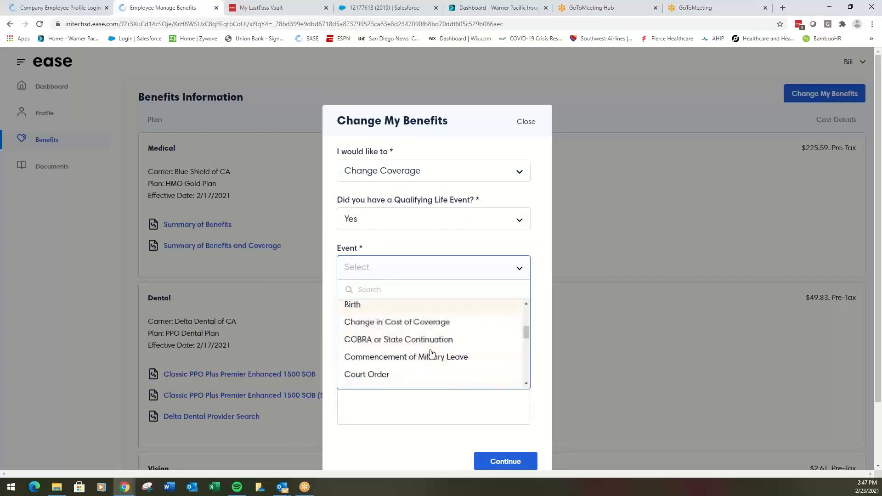
mouse_move(423, 314)
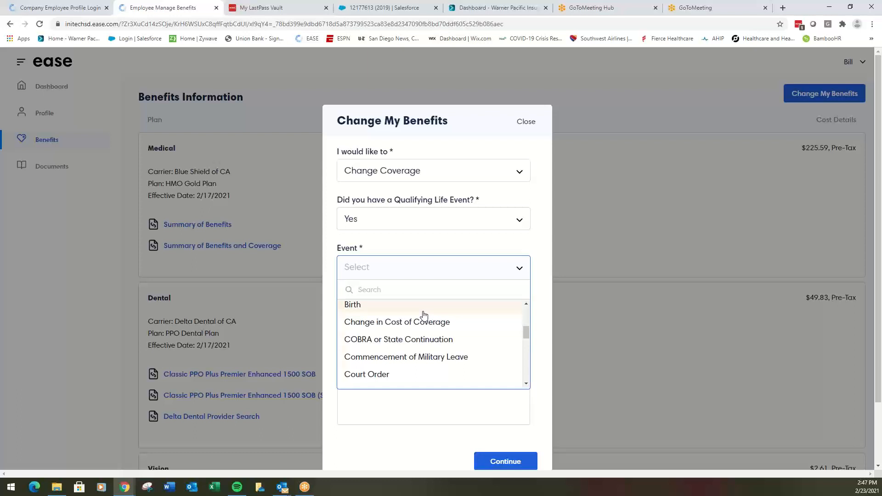
scroll("down", 3)
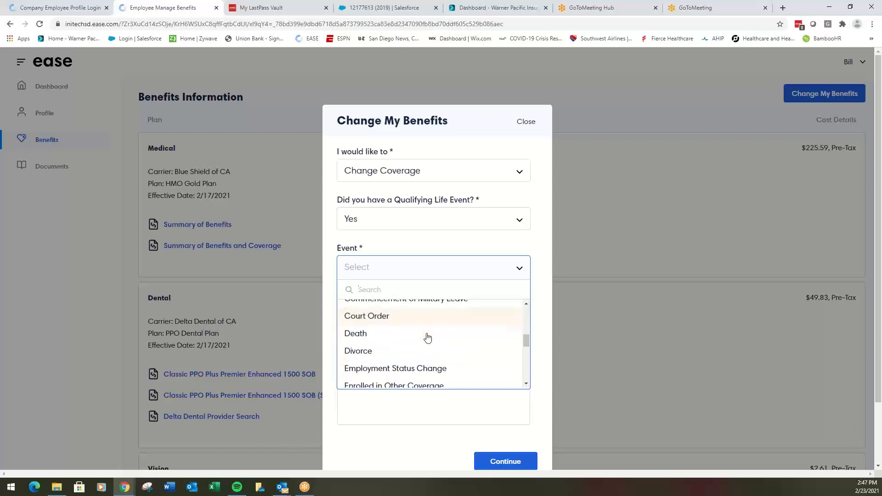
scroll("down", 3)
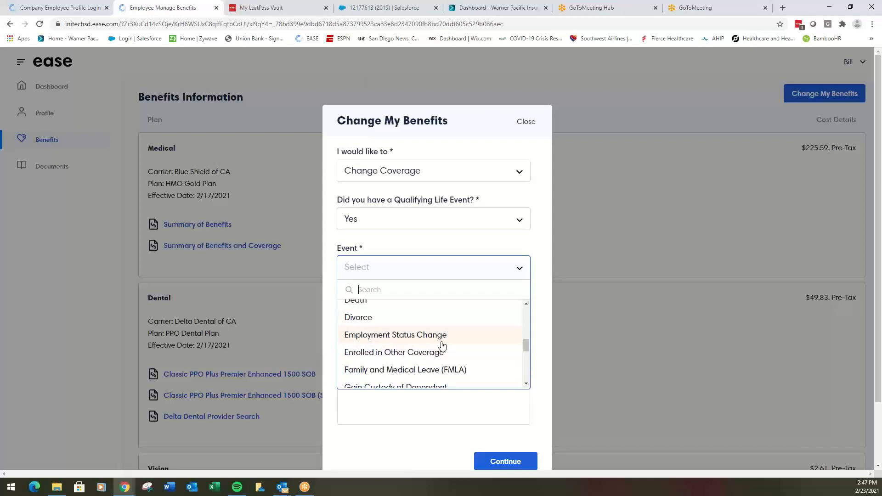
scroll("down", 3)
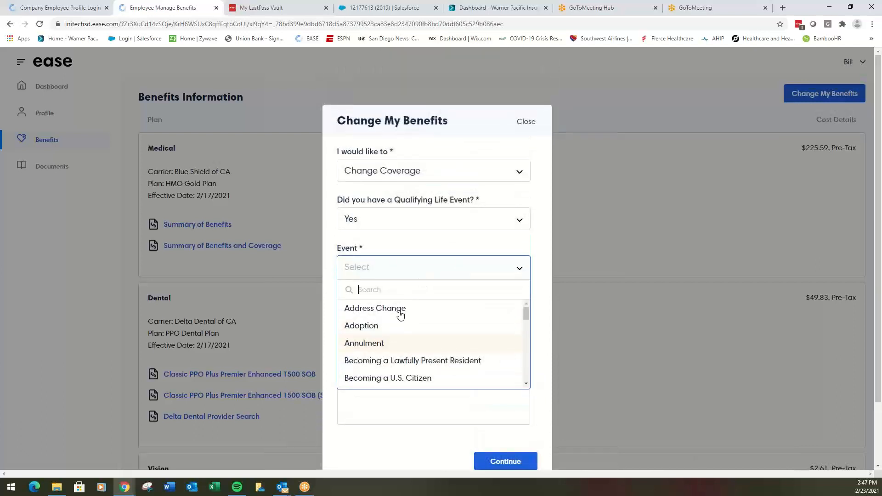
Choose Address Change dated 02/23/2021 with details "moved to Virginia" and continue
left_click(374, 308)
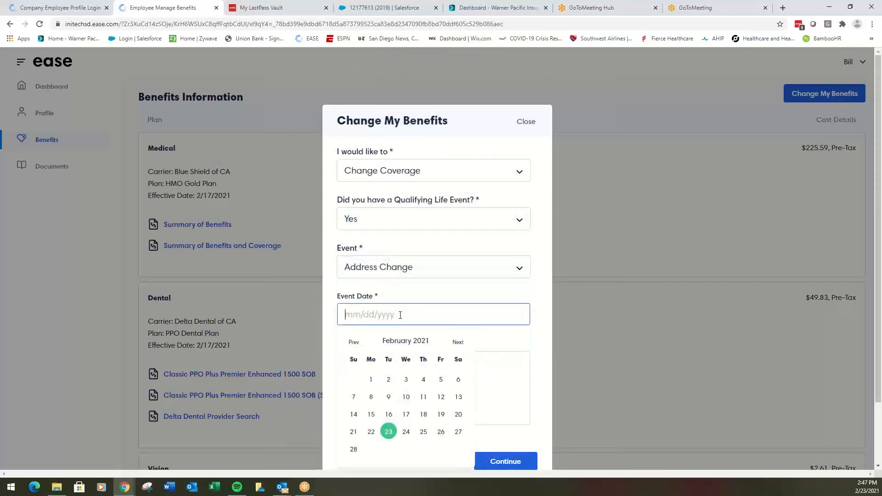
left_click(387, 432)
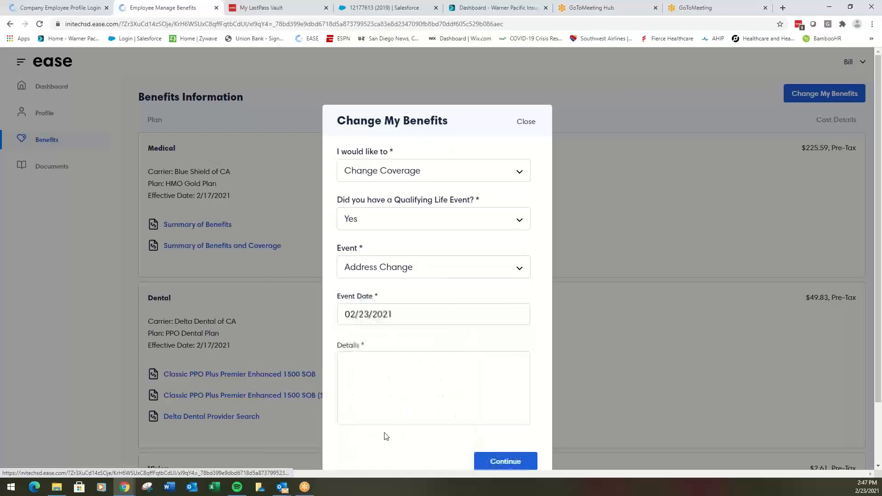
left_click(433, 387)
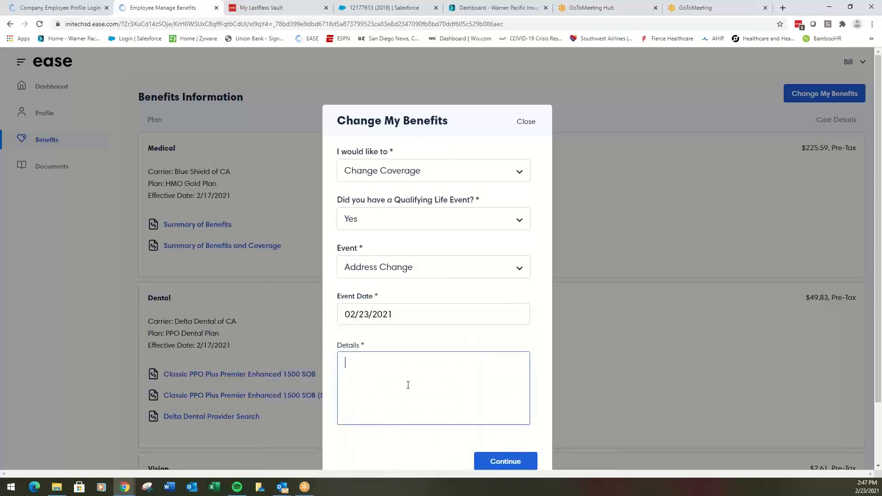
type("moved")
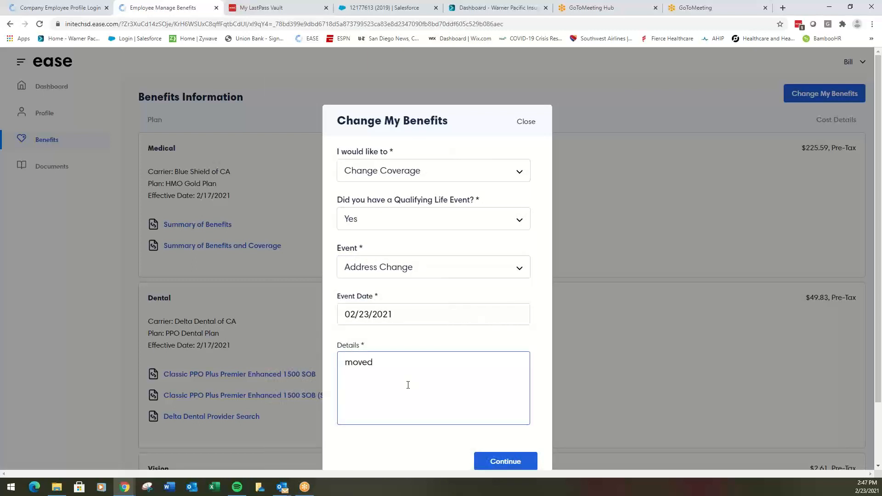
type("to Vi")
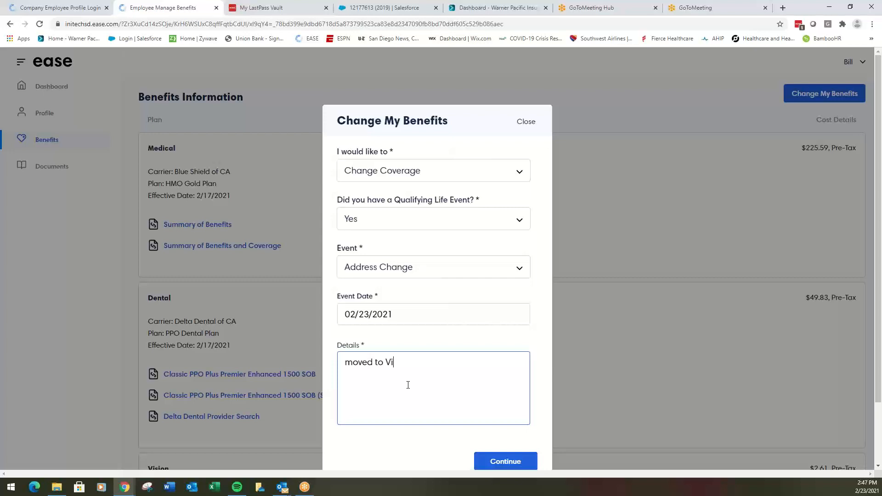
type("rgina")
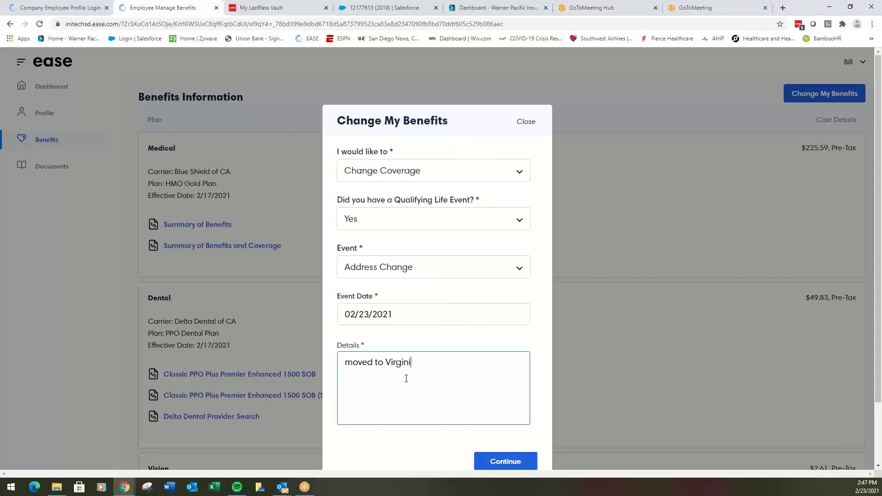
left_click(504, 461)
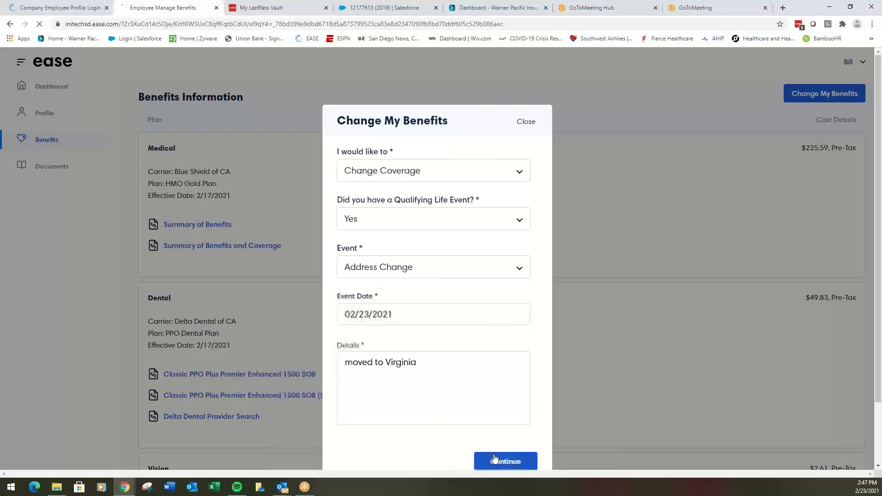
Continue past the Qualifying Life Event Details without adding a document
left_click(504, 461)
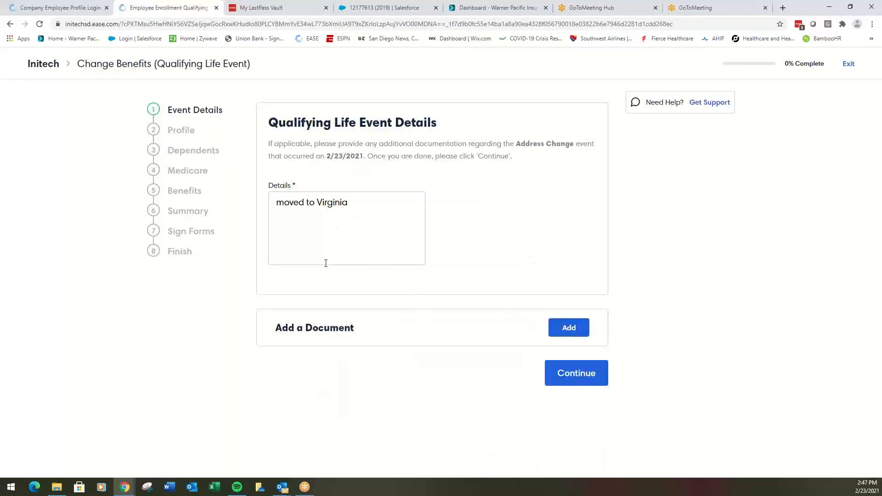
mouse_move(364, 338)
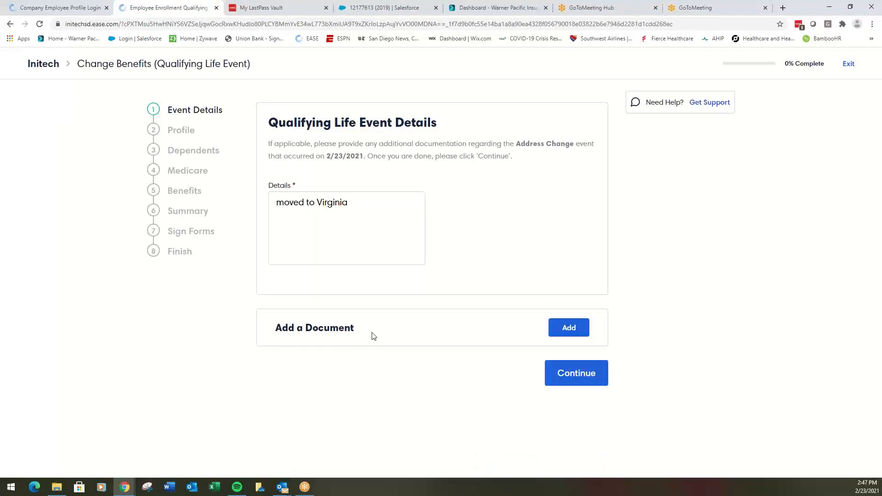
mouse_move(364, 338)
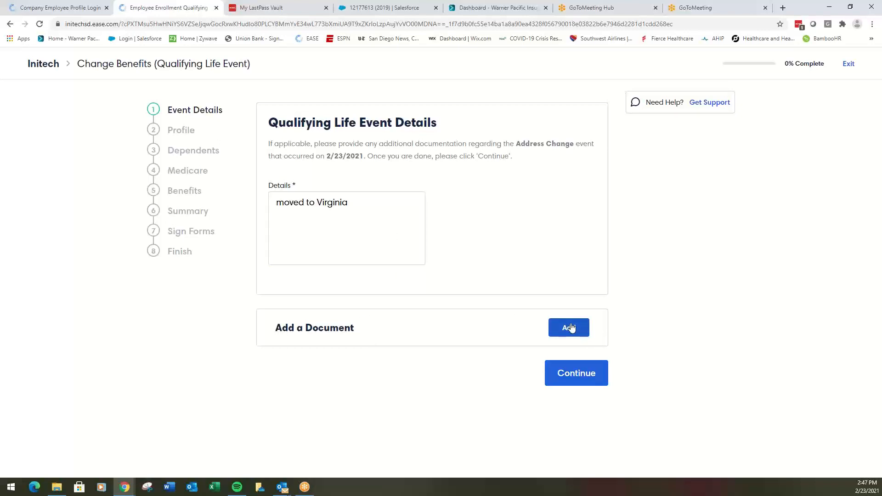
mouse_move(411, 353)
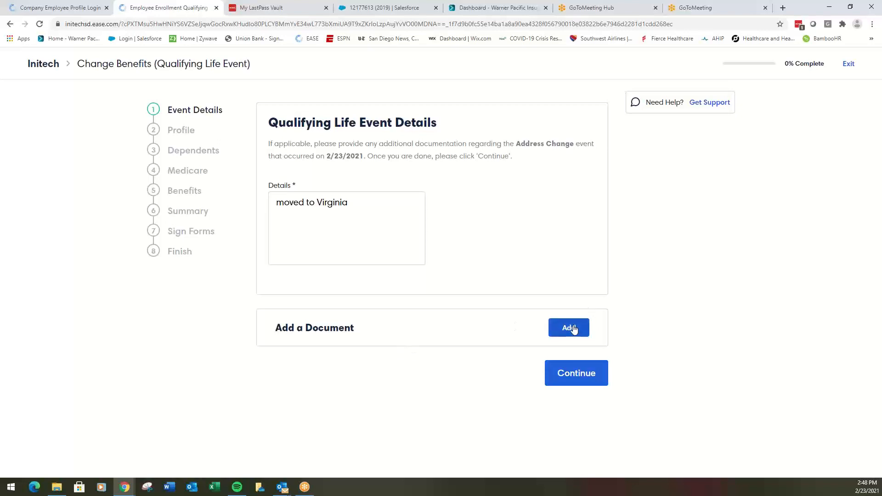
left_click(576, 373)
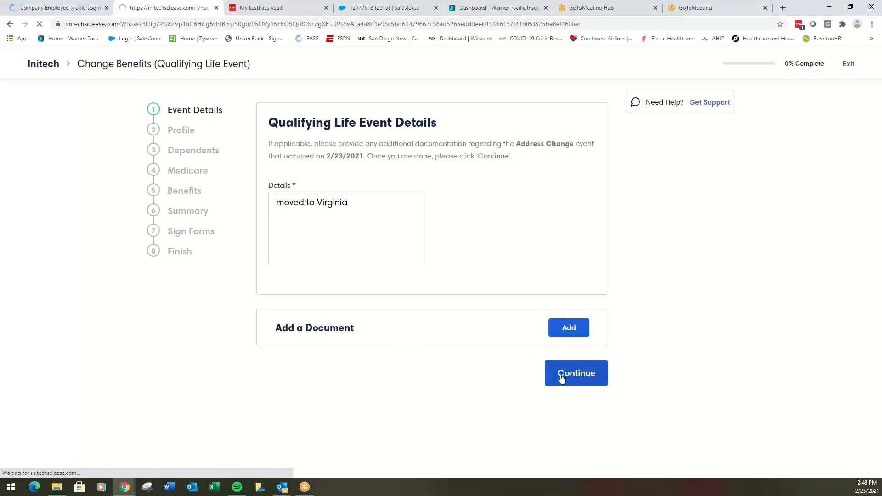
Continue past Profile, then open and dismiss the Add Dependent form without adding anyone
left_click(575, 373)
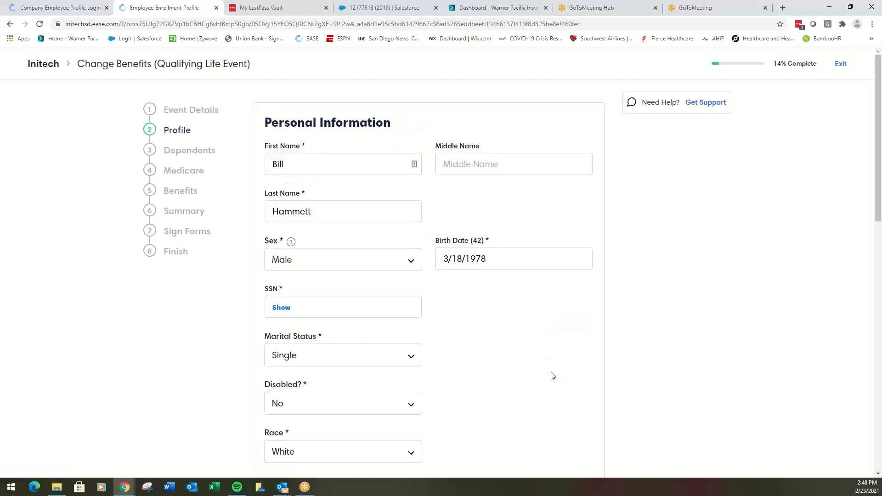
scroll("down", 3)
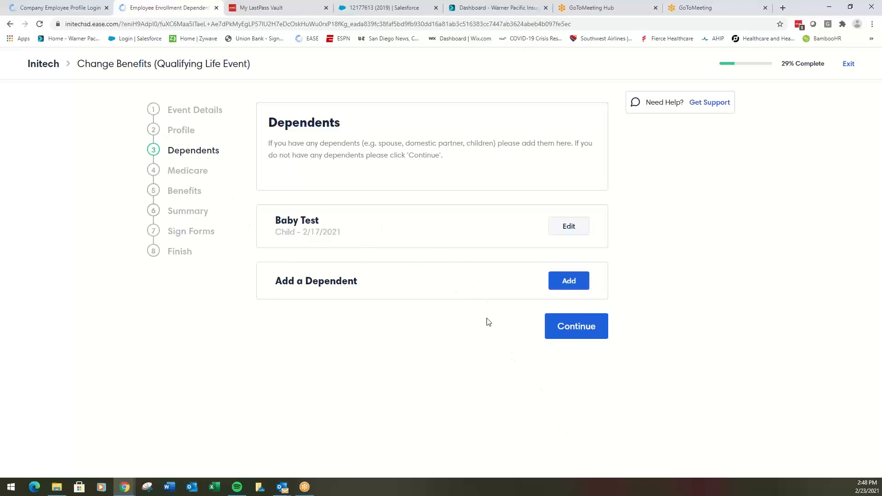
mouse_move(576, 326)
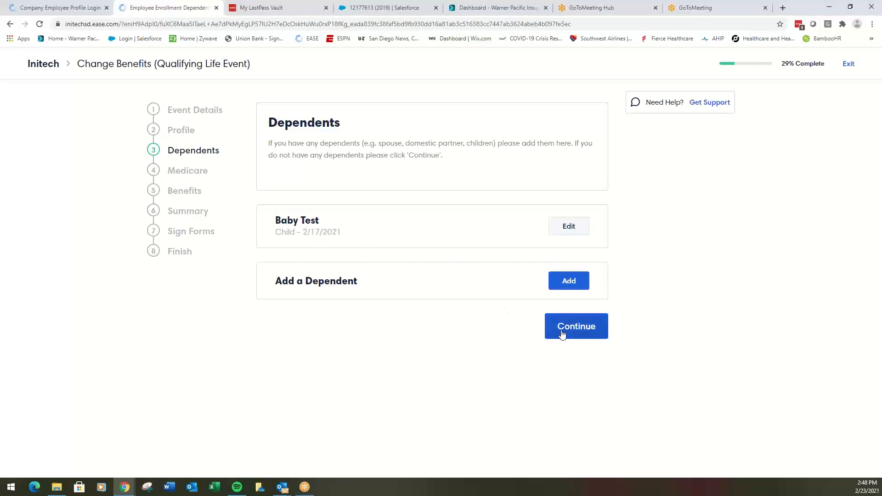
mouse_move(442, 363)
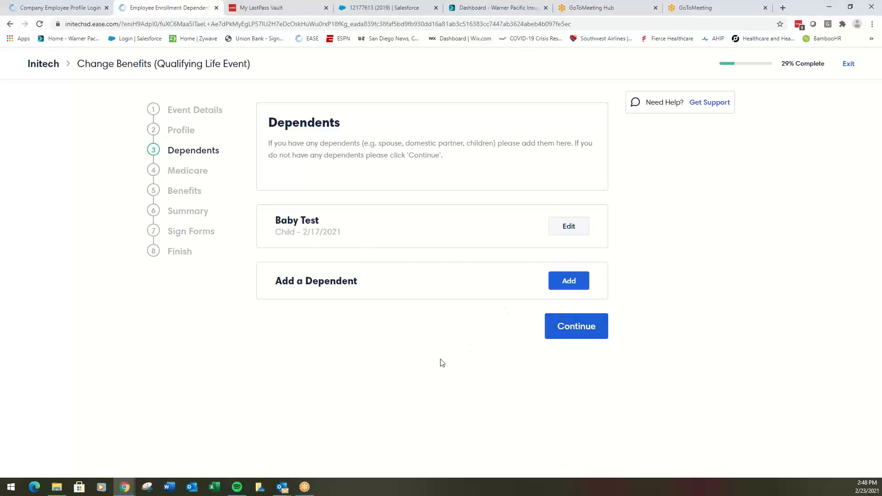
mouse_move(450, 380)
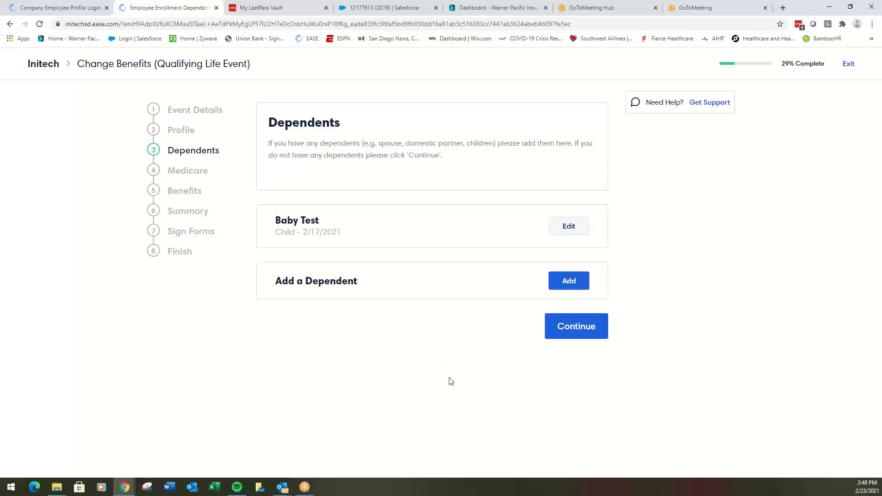
mouse_move(477, 276)
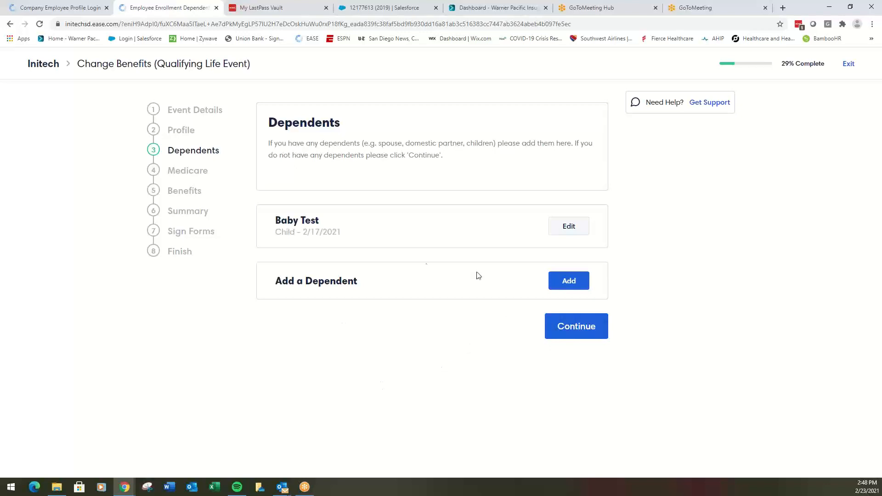
left_click(568, 281)
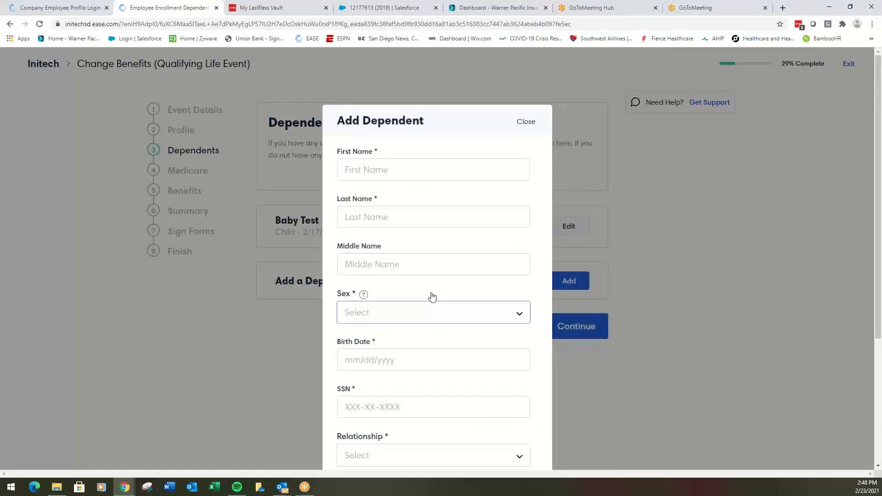
left_click(524, 122)
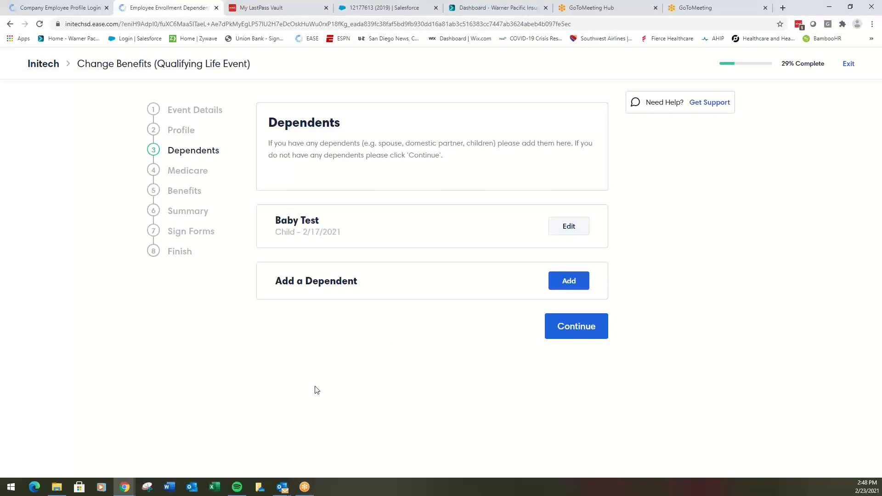
mouse_move(321, 387)
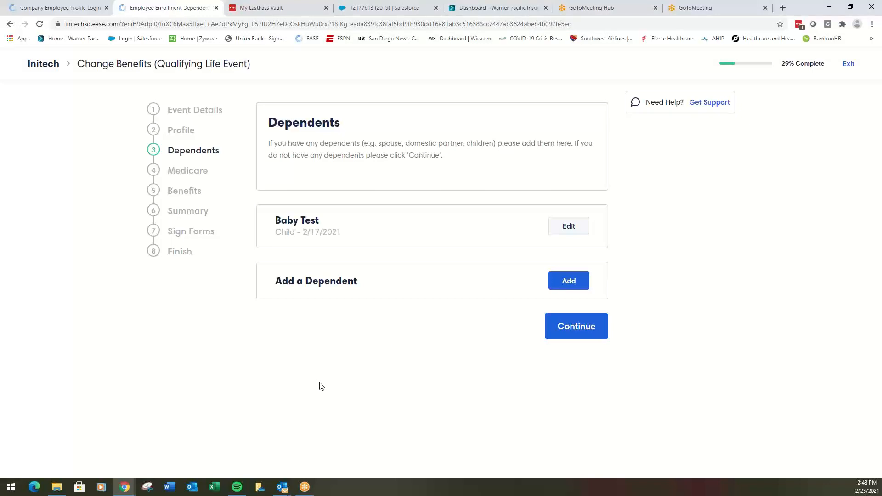
Continue past Dependents keeping Baby Test and past Medicare with no coverage added
left_click(576, 326)
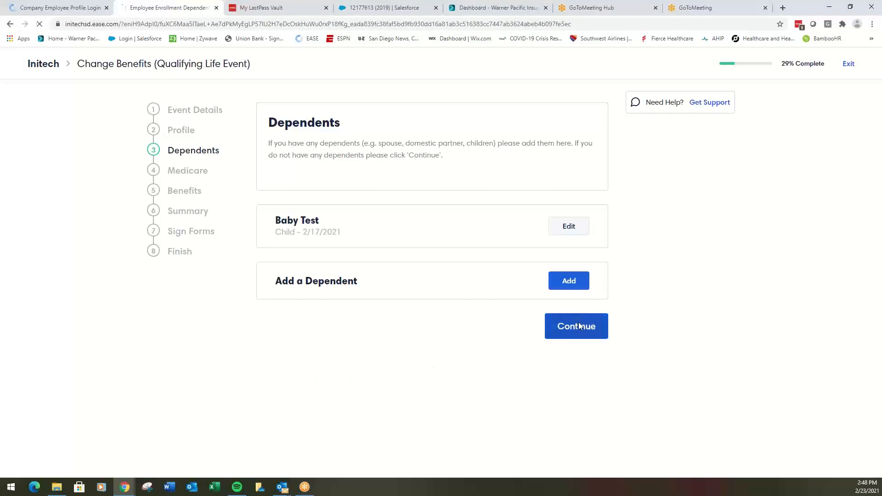
left_click(575, 326)
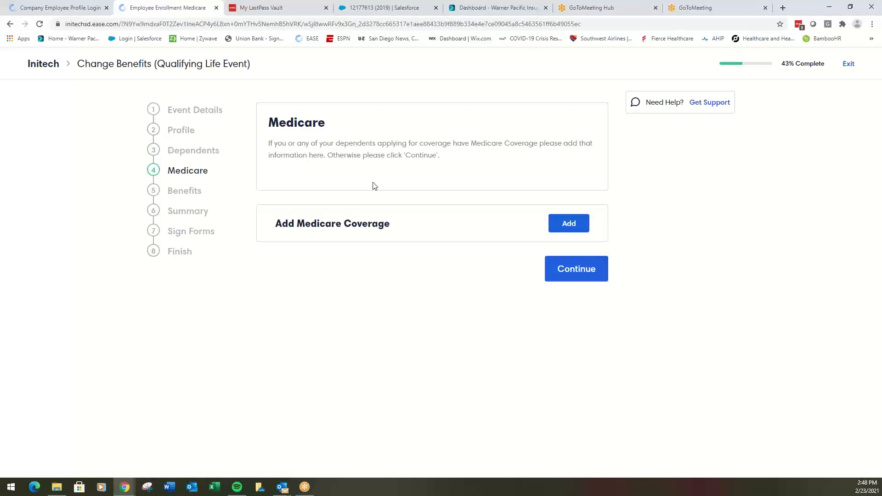
left_click(575, 268)
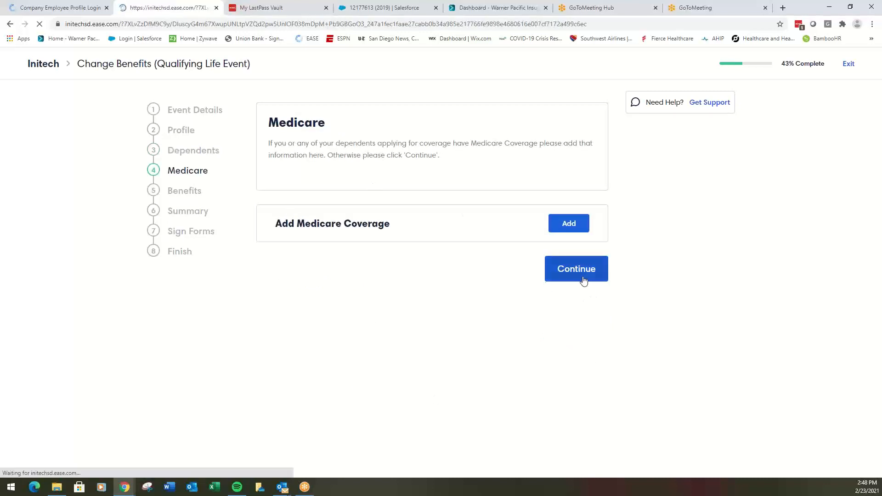
left_click(576, 269)
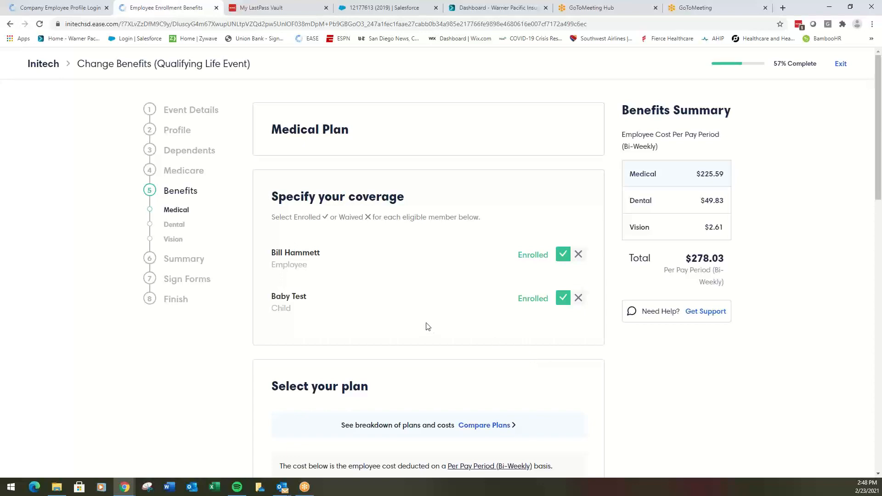
Select the Blue Shield PPO Silver Plan from the medical plan list, bringing the total to $222.02
scroll("down", 3)
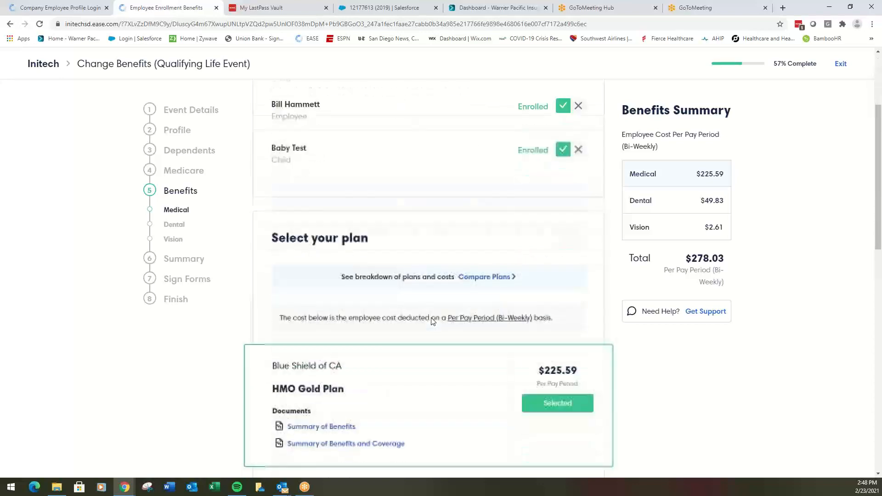
scroll("down", 3)
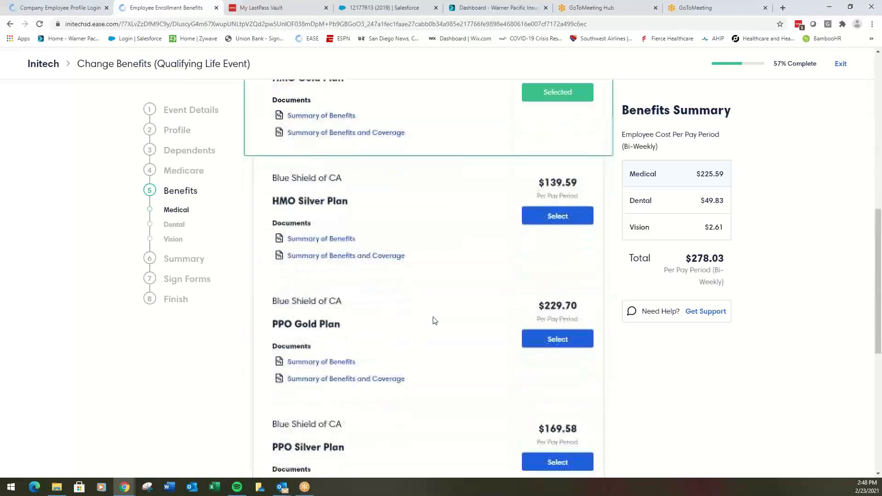
scroll("up", 3)
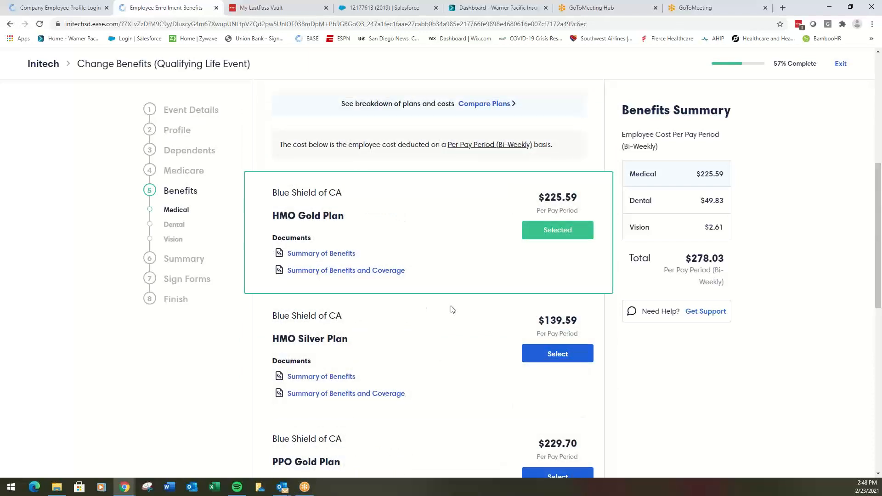
scroll("down", 3)
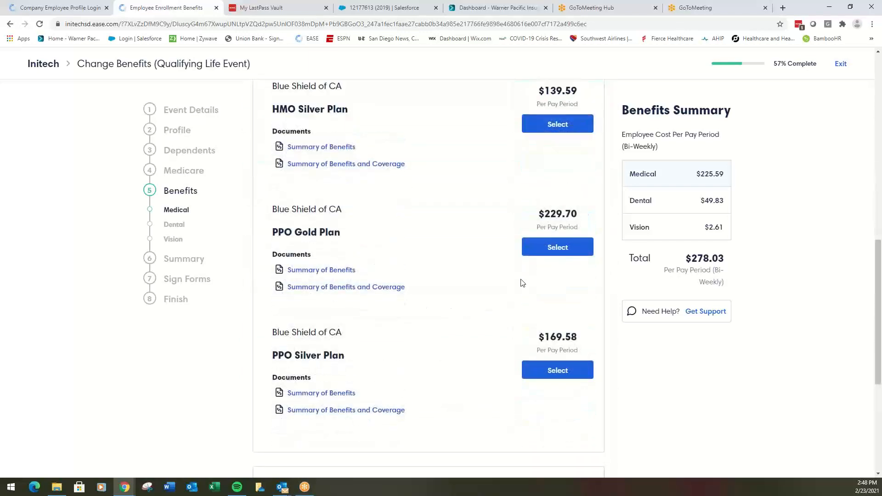
mouse_move(557, 370)
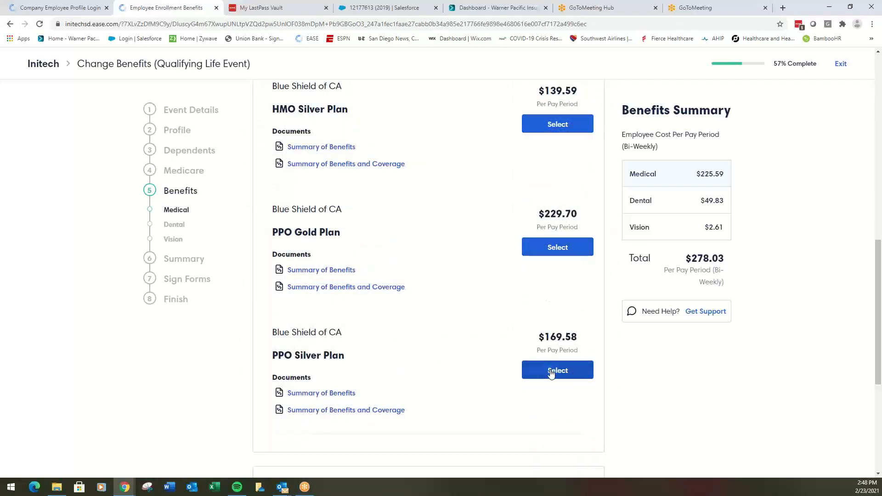
left_click(557, 370)
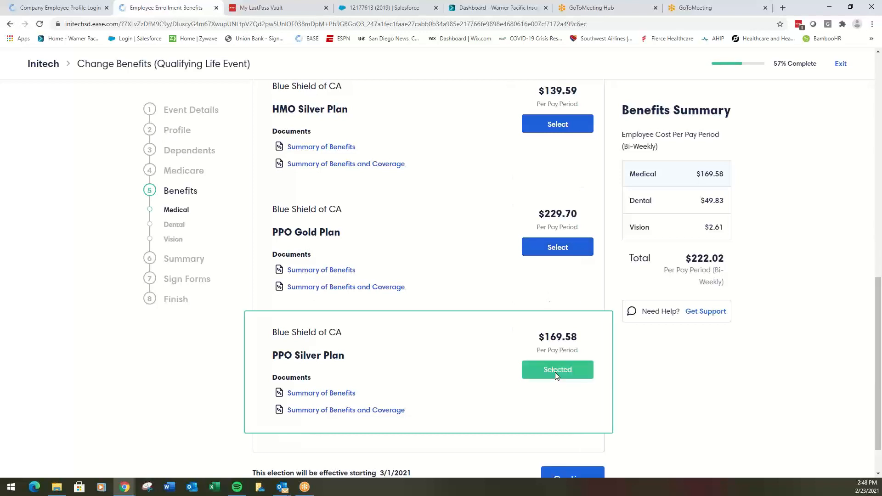
scroll("down", 3)
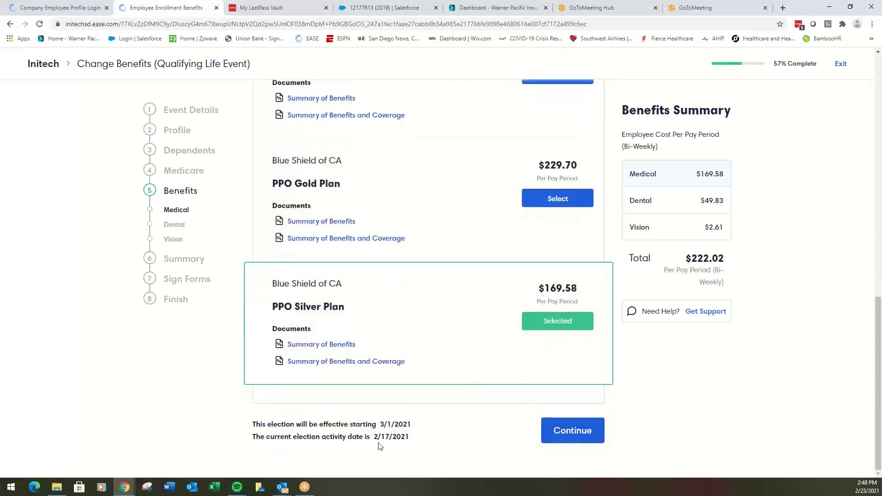
mouse_move(349, 445)
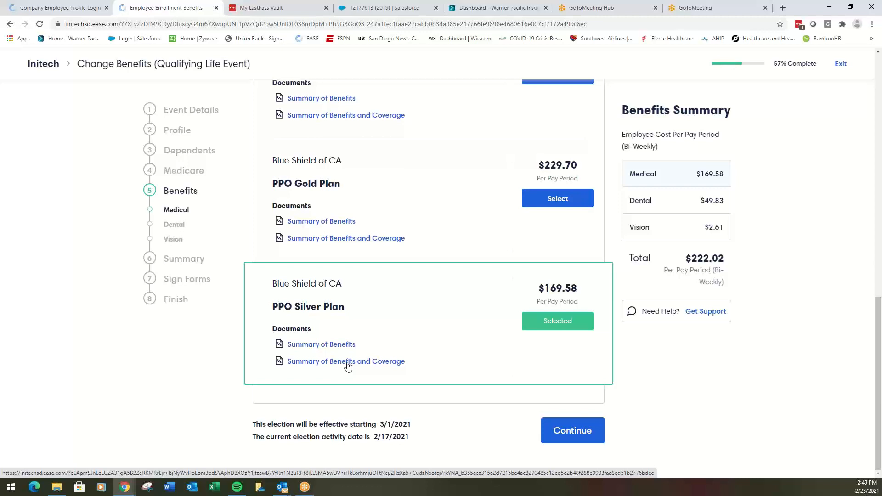
View the PPO Silver Plan's Summary of Benefits and Coverage, then continue to Dental
left_click(345, 361)
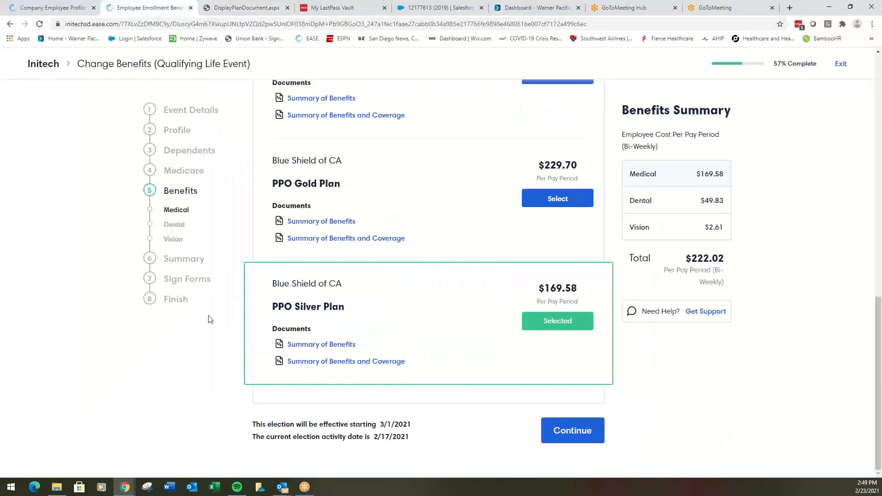
left_click(572, 430)
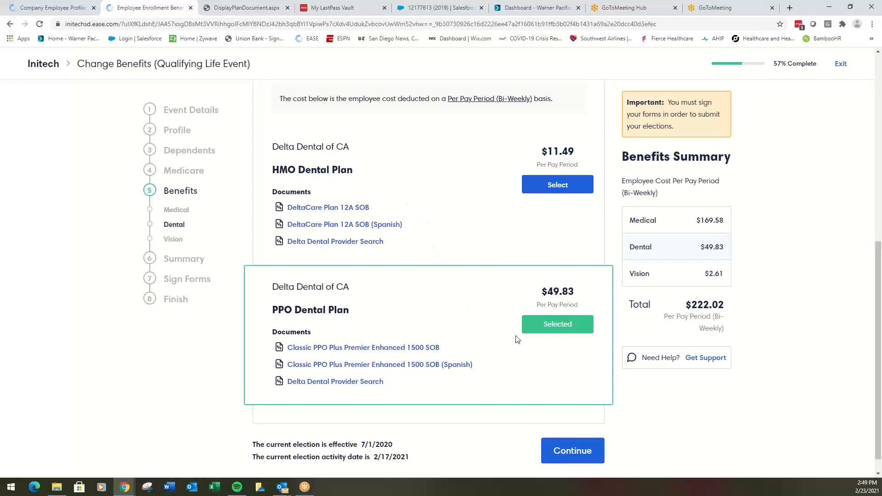
mouse_move(544, 352)
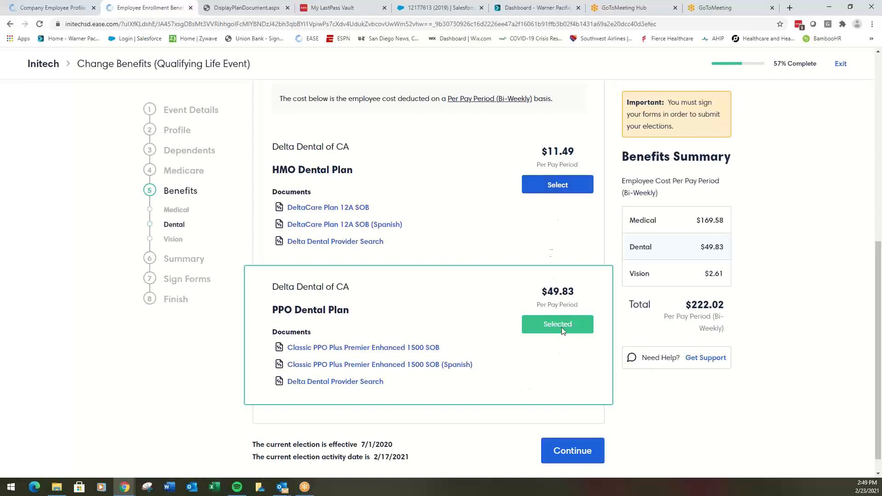
Keep the PPO Dental Plan and continue to Vision, reviewing the selected VSP Vision Plan
left_click(573, 451)
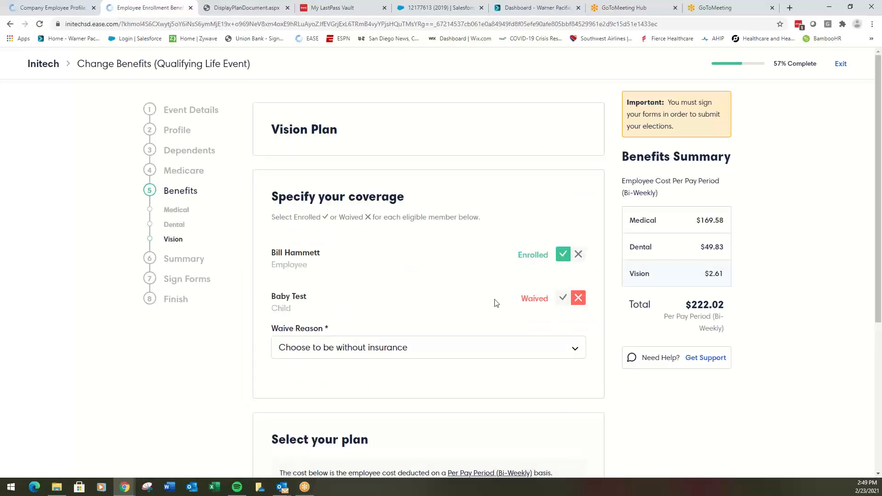
scroll("down", 3)
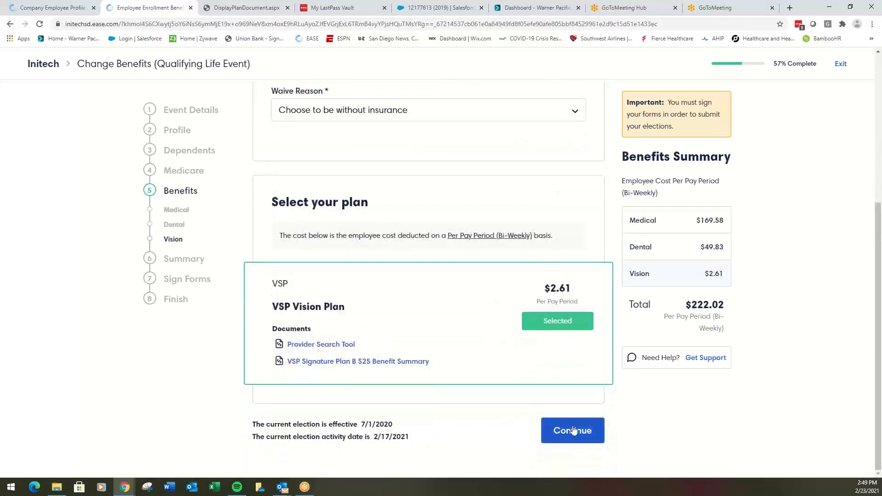
Continue from Vision through the Benefit Summary to the Sign Forms step
left_click(572, 430)
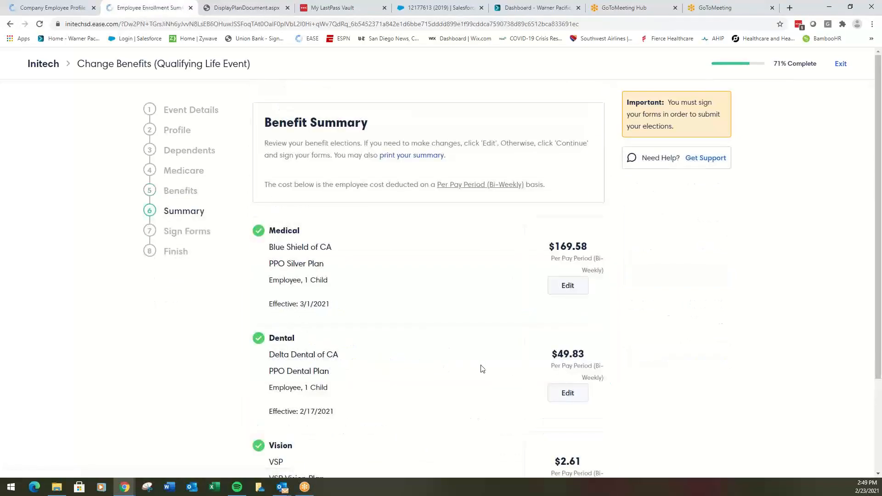
left_click(572, 430)
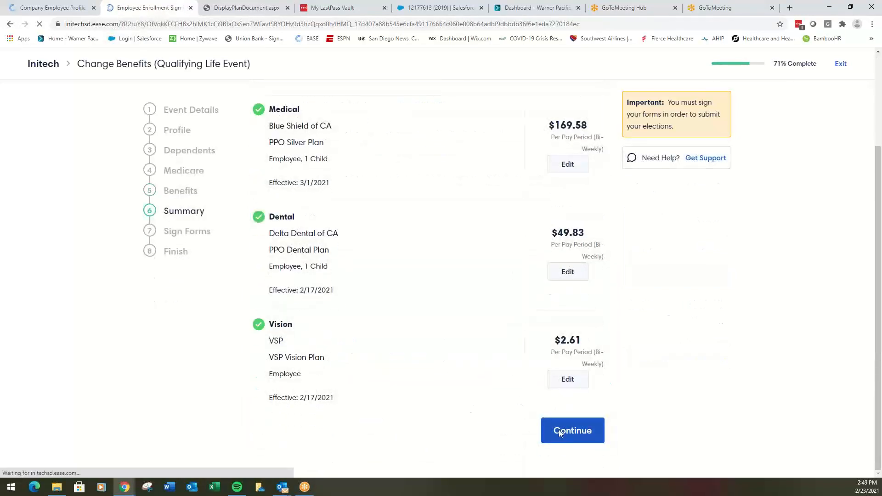
left_click(573, 430)
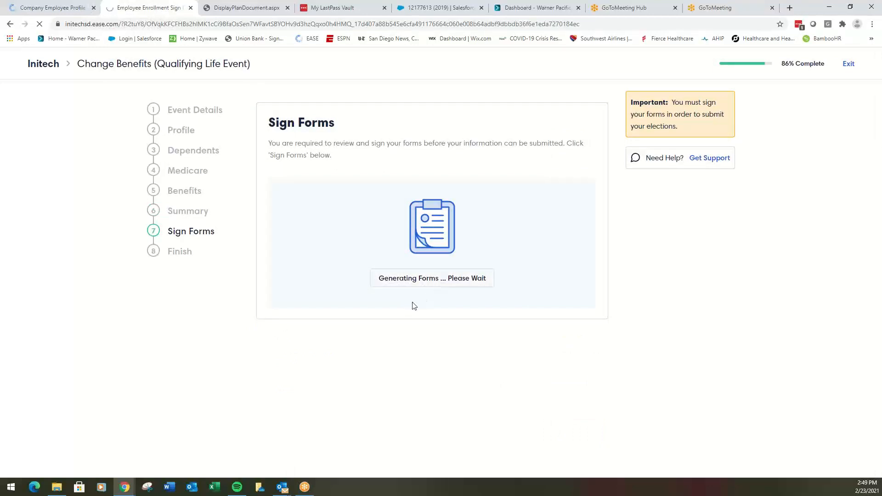
mouse_move(346, 326)
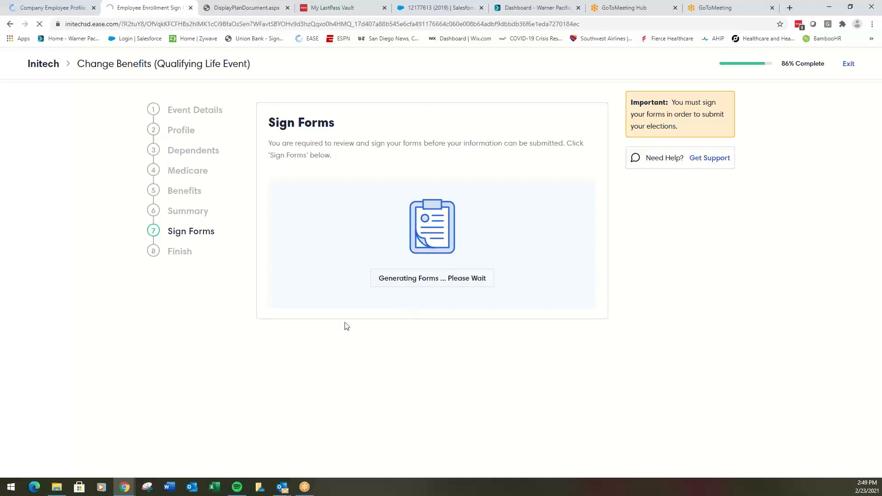
mouse_move(426, 349)
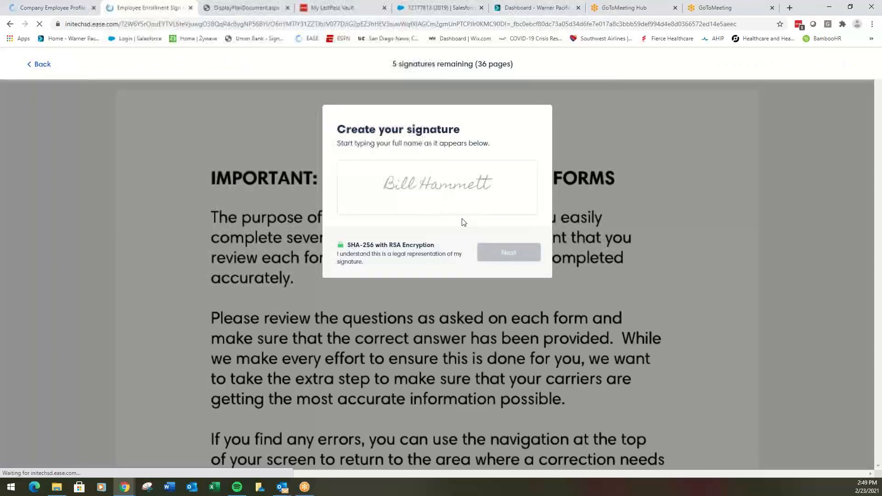
Create the signature "test" and sign the employee signature line on the form
type("test")
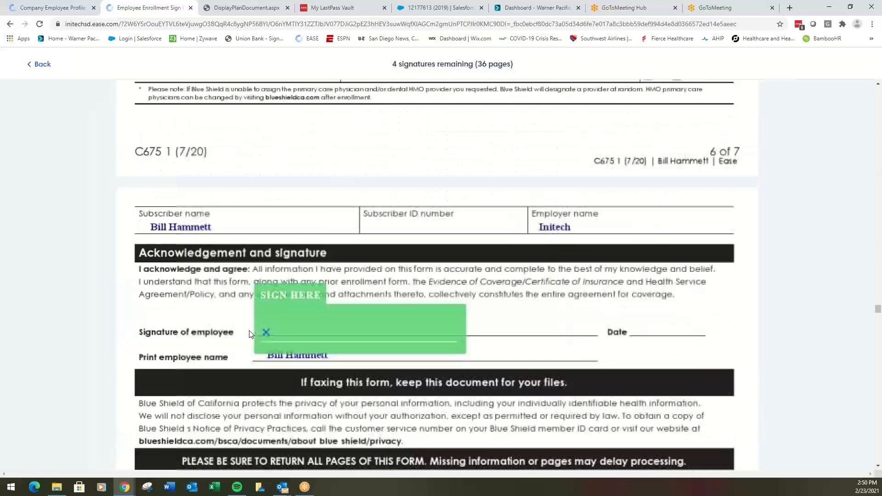
left_click(290, 295)
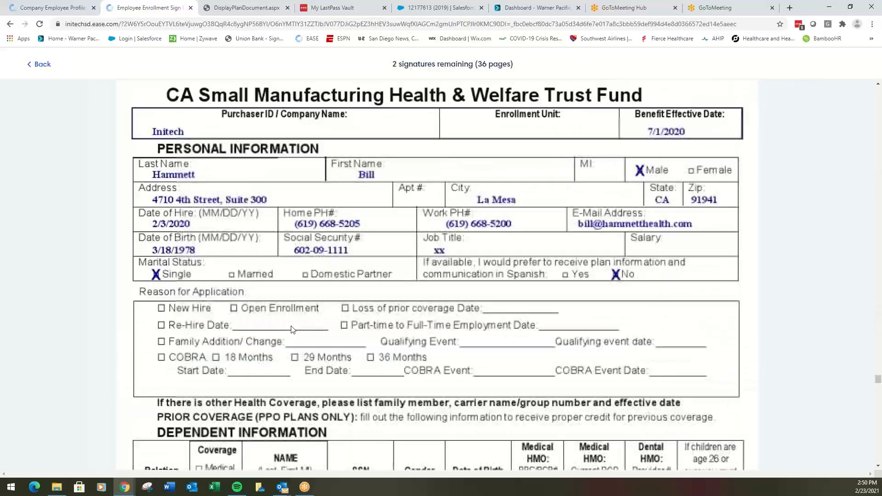
scroll("down", 3)
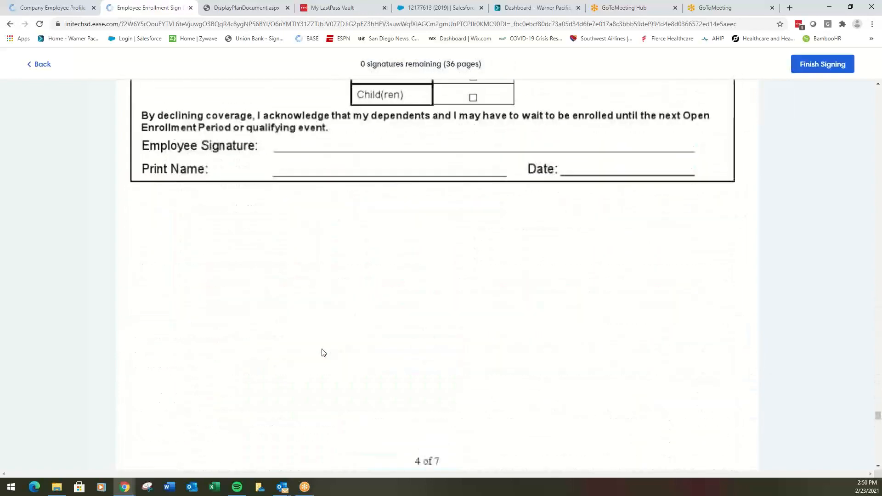
Finish signing all forms, submit the elections, and return to the dashboard
left_click(822, 64)
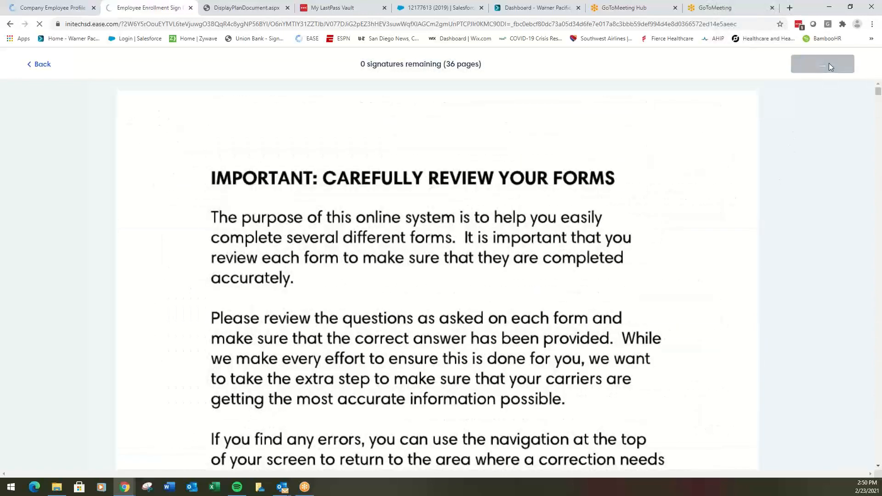
left_click(822, 63)
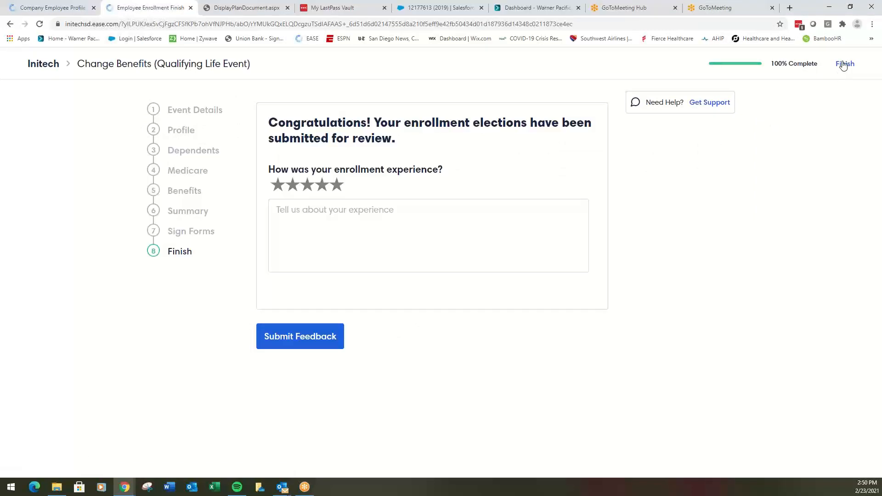
left_click(845, 63)
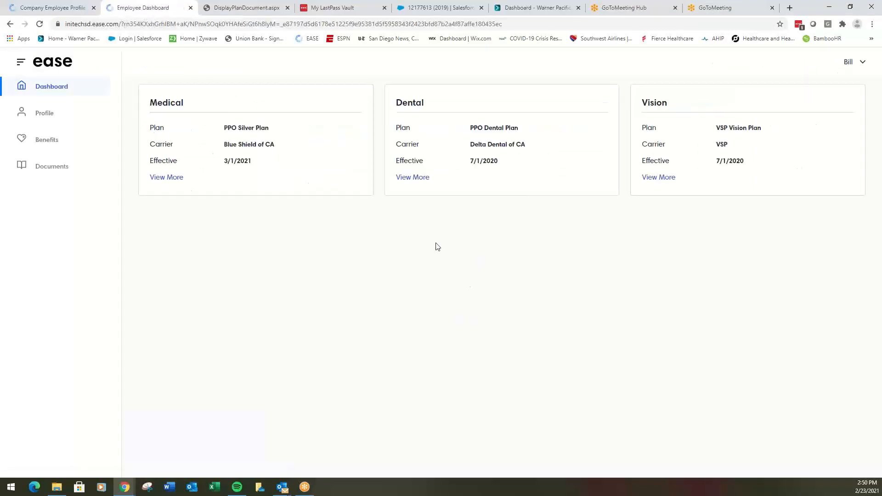